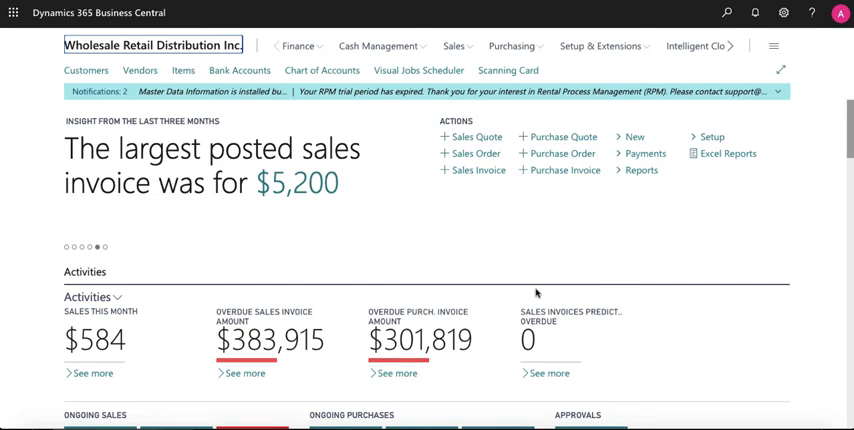
{"action": "mouse_move", "coordinate": [248, 112]}
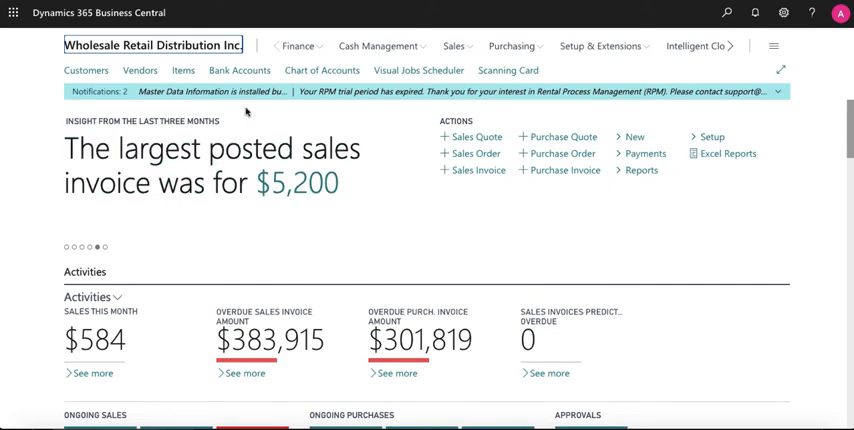
{"action": "mouse_move", "coordinate": [184, 70]}
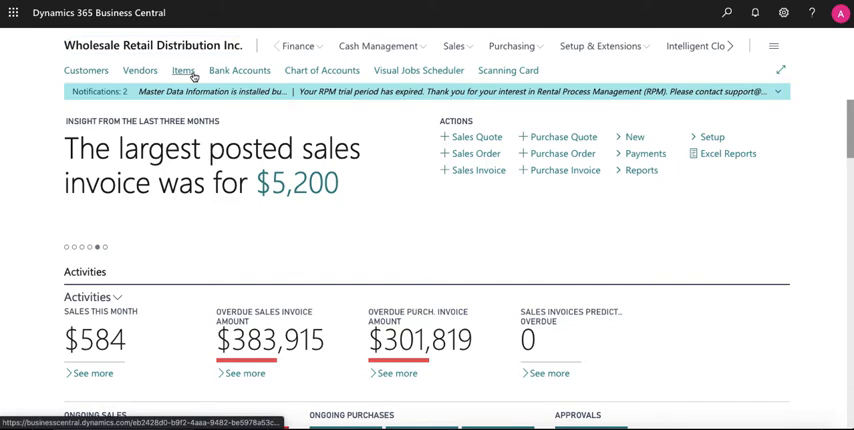
Find item P16, the 1x6 #2 Pine Board, in the Items list and open its card
{"action": "left_click", "coordinate": [184, 70]}
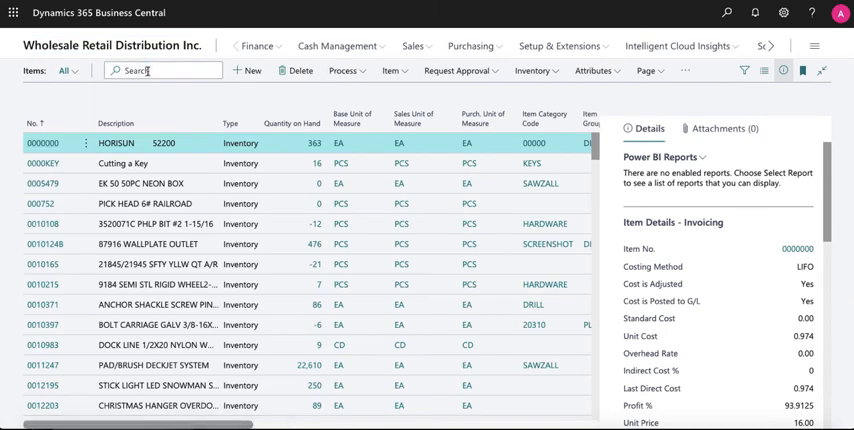
{"action": "type", "text": "p16"}
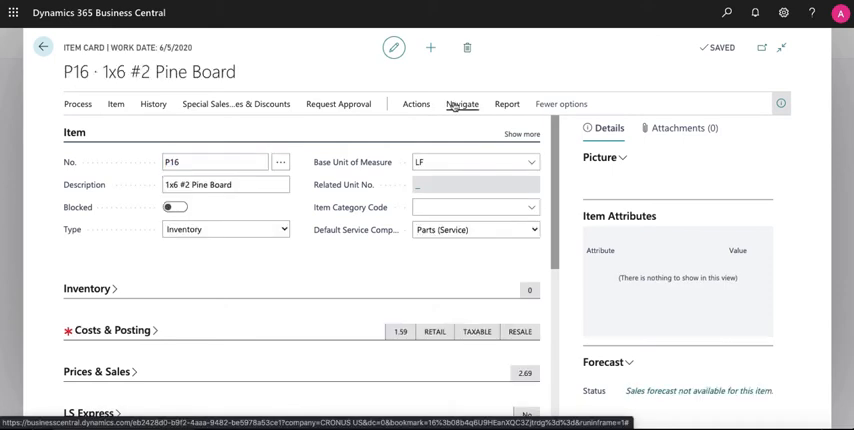
View the pine board's Units of Measure page via Navigate > Item
{"action": "left_click", "coordinate": [462, 104]}
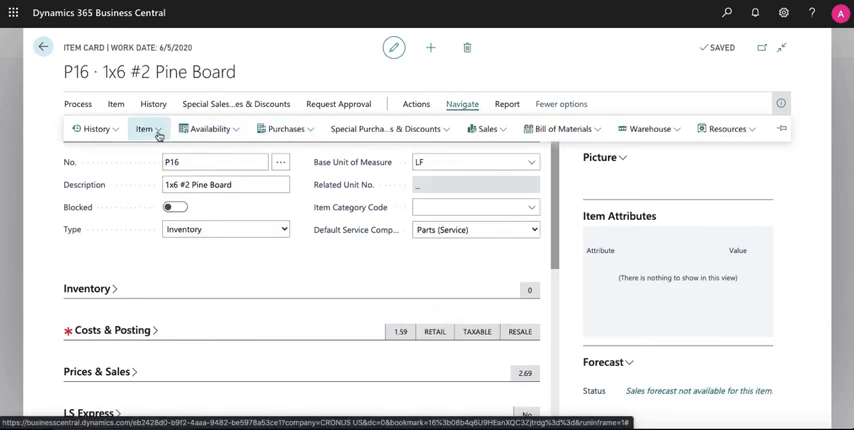
{"action": "left_click", "coordinate": [146, 128]}
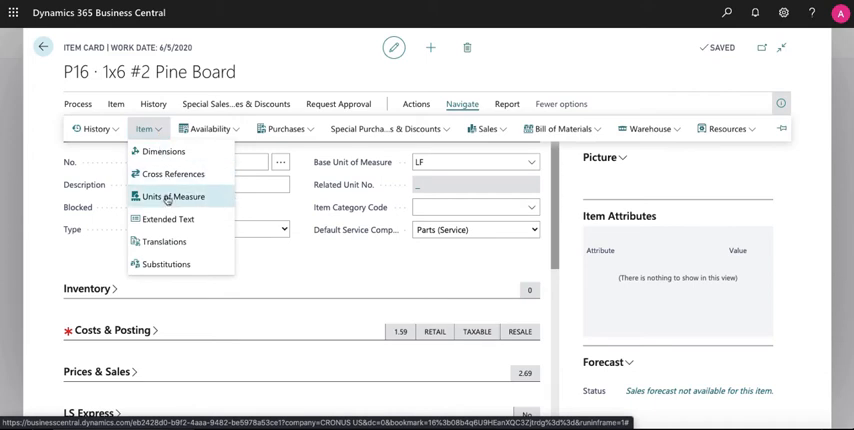
{"action": "left_click", "coordinate": [176, 196]}
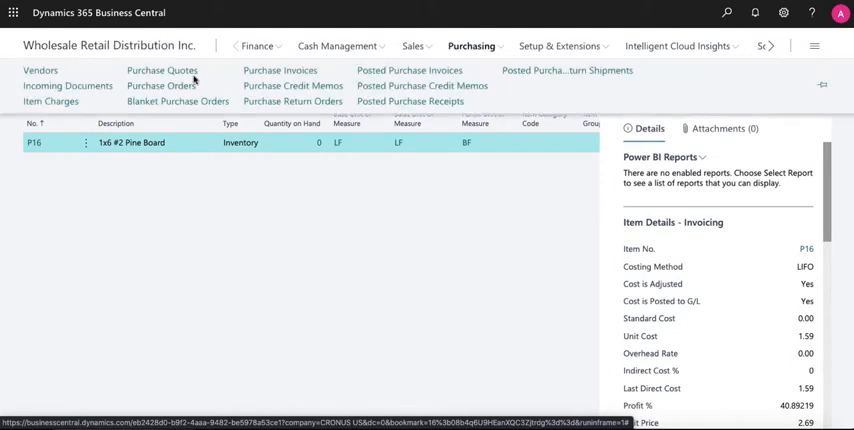
Create a new purchase order with vendor Fabrikam, Inc
{"action": "left_click", "coordinate": [160, 84]}
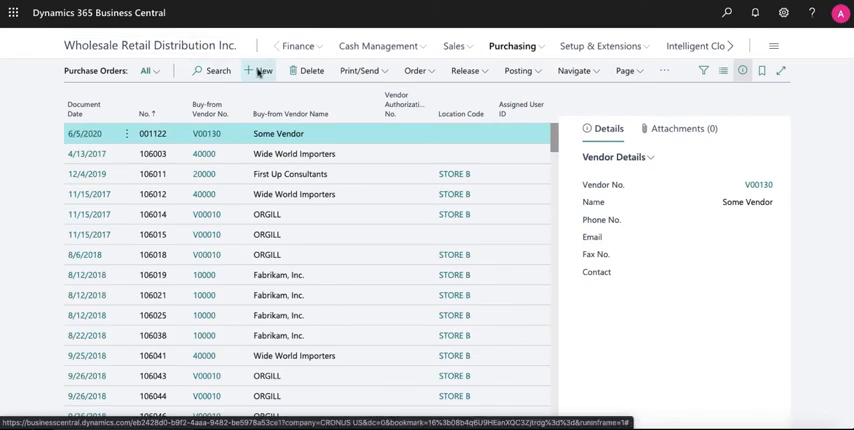
{"action": "left_click", "coordinate": [256, 70]}
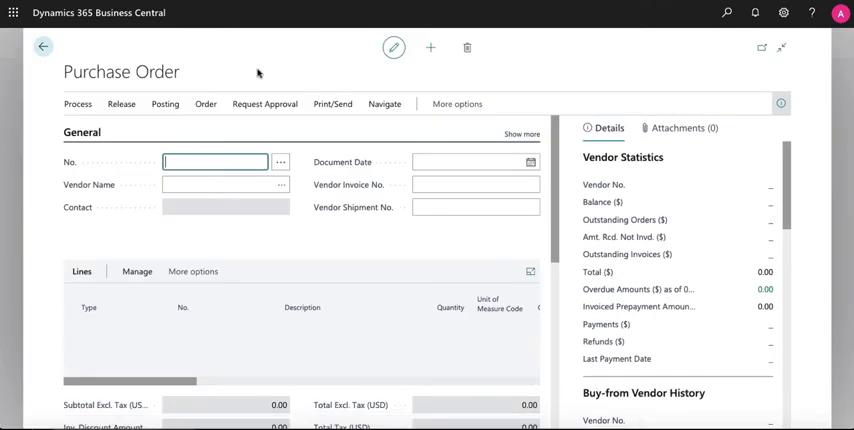
{"action": "left_click", "coordinate": [210, 184]}
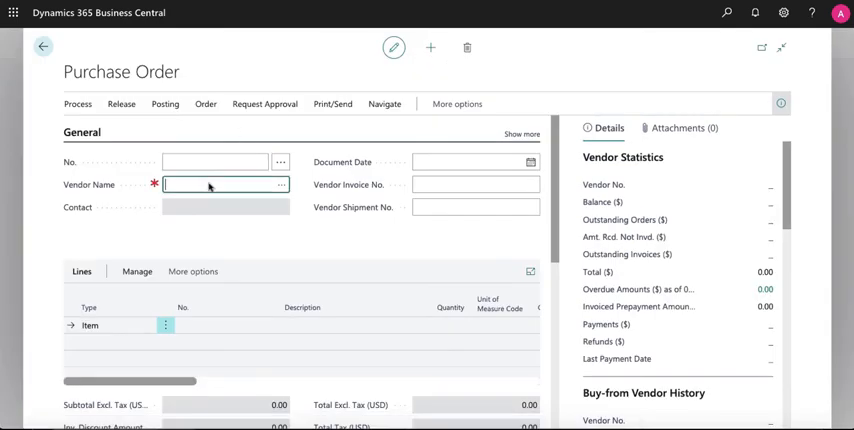
{"action": "type", "text": "fab"}
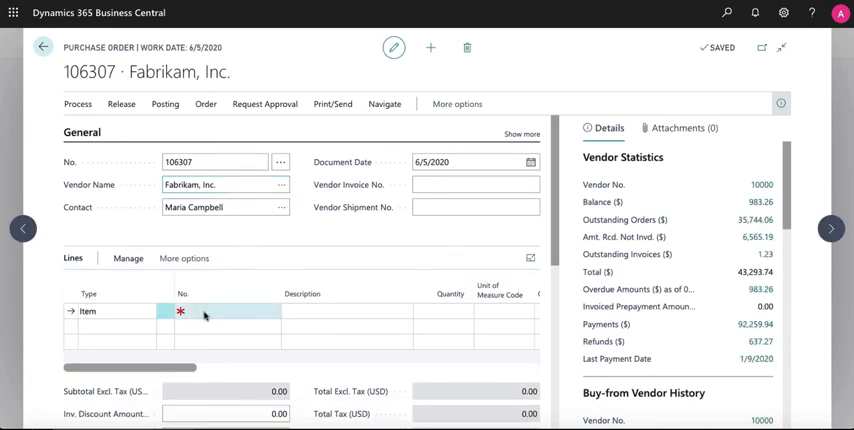
Enter a line for item P16, quantity 1000, unit of measure BF, totaling 3,180.00
{"action": "left_click", "coordinate": [224, 312]}
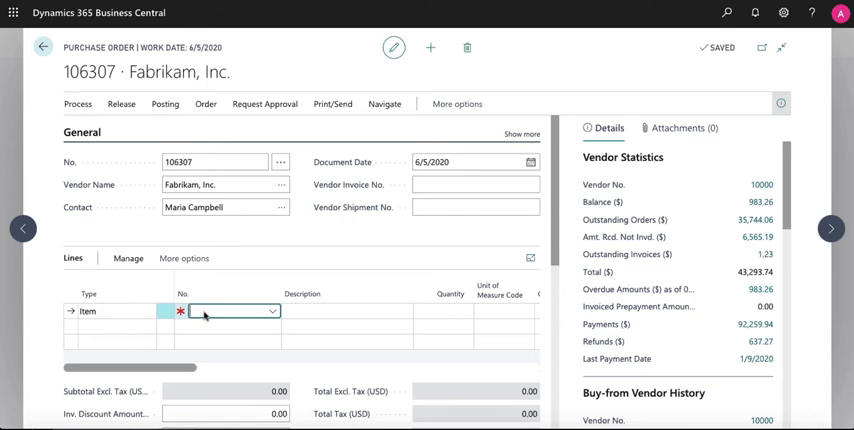
{"action": "type", "text": "p16"}
{"action": "left_click", "coordinate": [442, 310]}
{"action": "type", "text": "1000"}
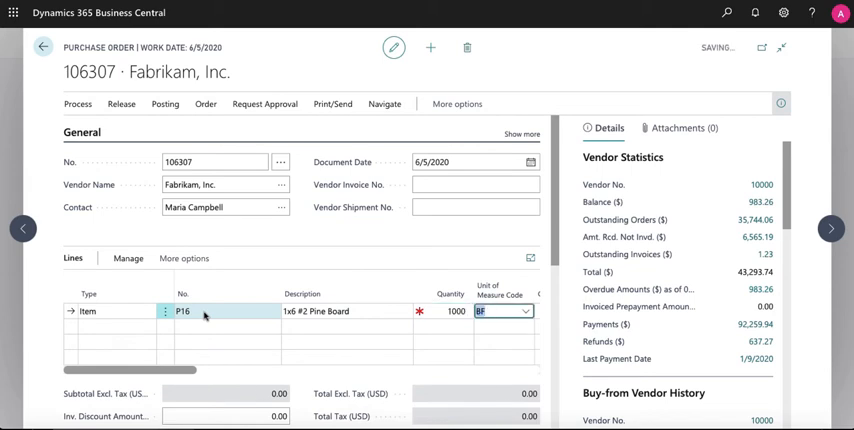
{"action": "left_click", "coordinate": [450, 312]}
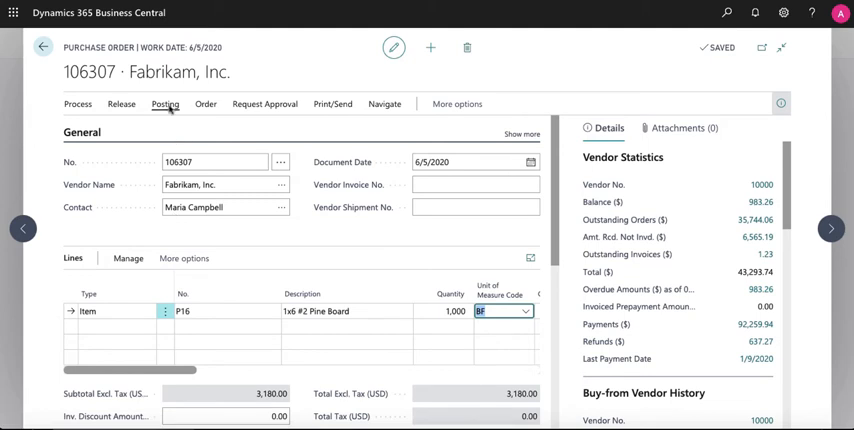
Post purchase order 106307 with the Receive option only
{"action": "left_click", "coordinate": [164, 104]}
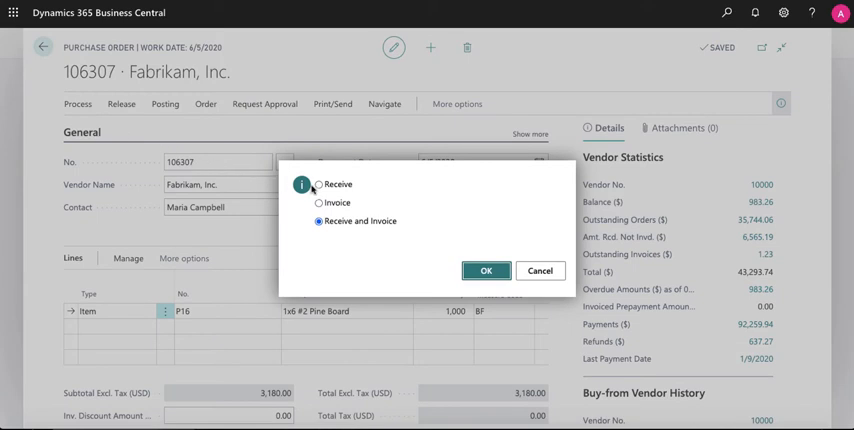
{"action": "left_click", "coordinate": [320, 184]}
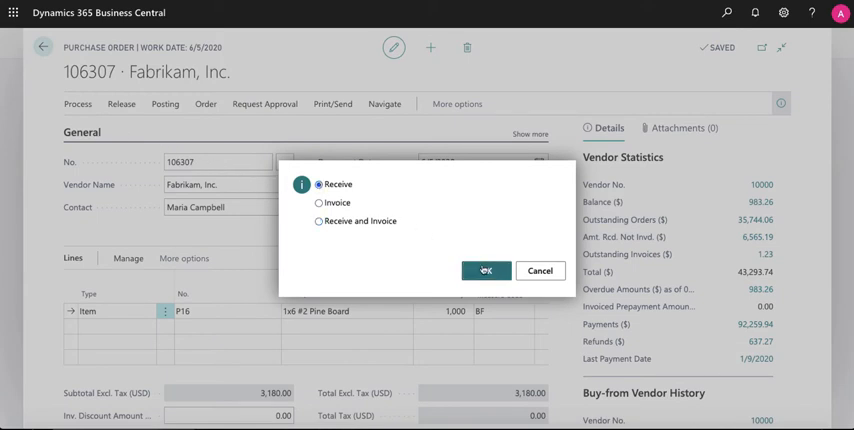
{"action": "left_click", "coordinate": [484, 272]}
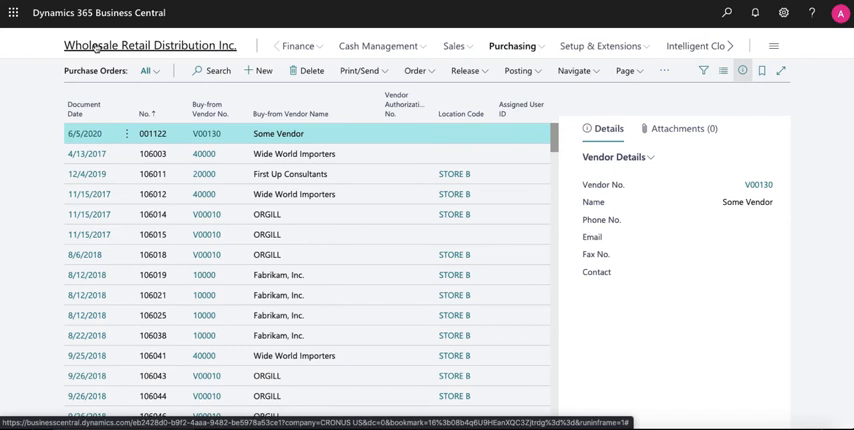
Return Home, search the Items list for p1 and reopen the P16 card showing 2,000 on hand
{"action": "left_click", "coordinate": [152, 46]}
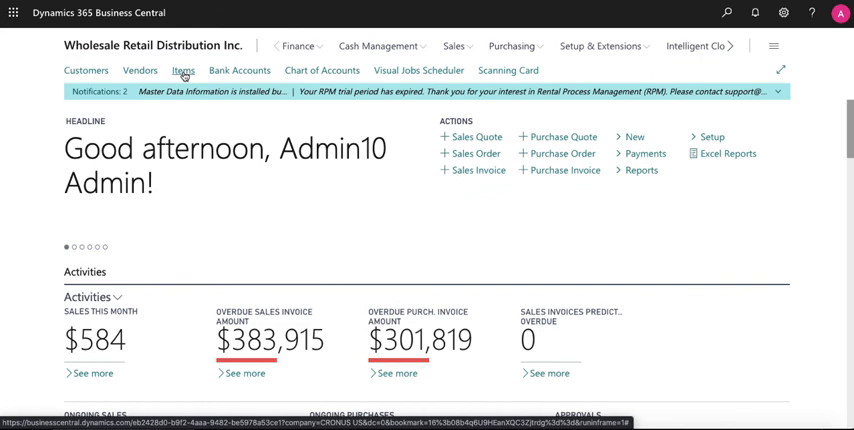
{"action": "left_click", "coordinate": [182, 72]}
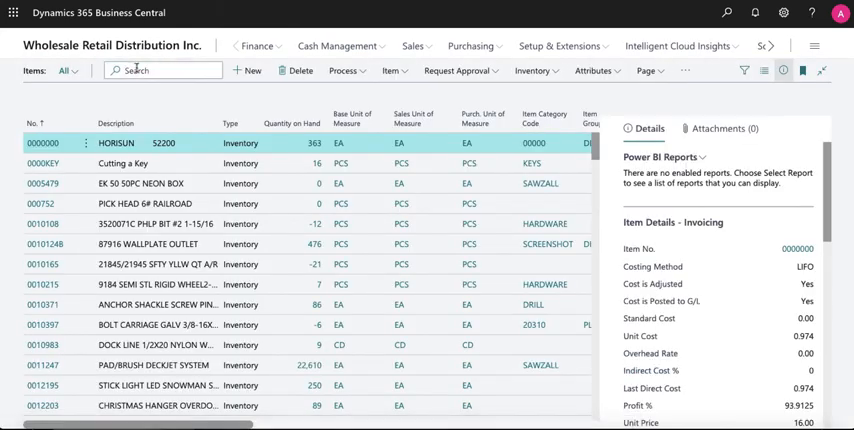
{"action": "type", "text": "p16"}
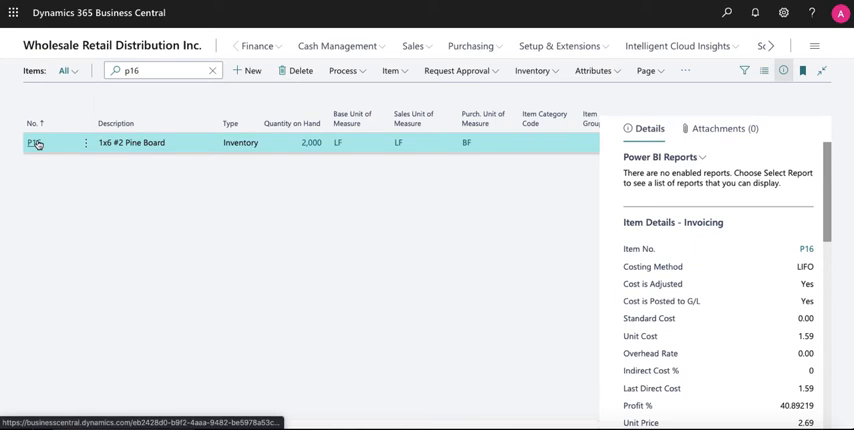
{"action": "left_click", "coordinate": [36, 142]}
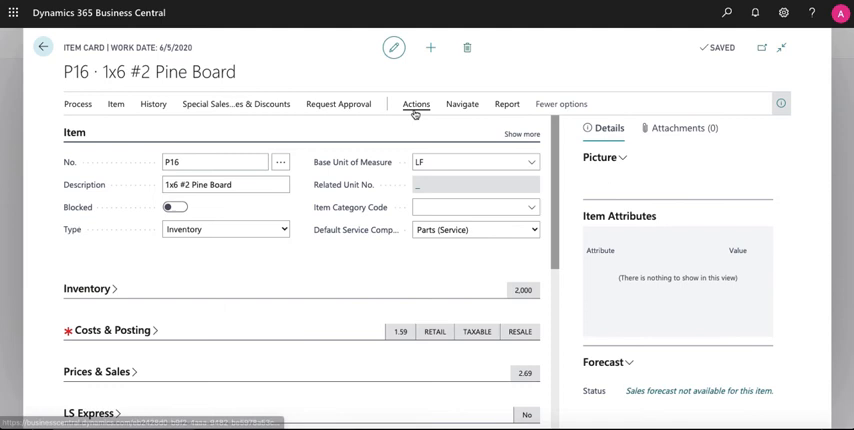
{"action": "left_click", "coordinate": [416, 104]}
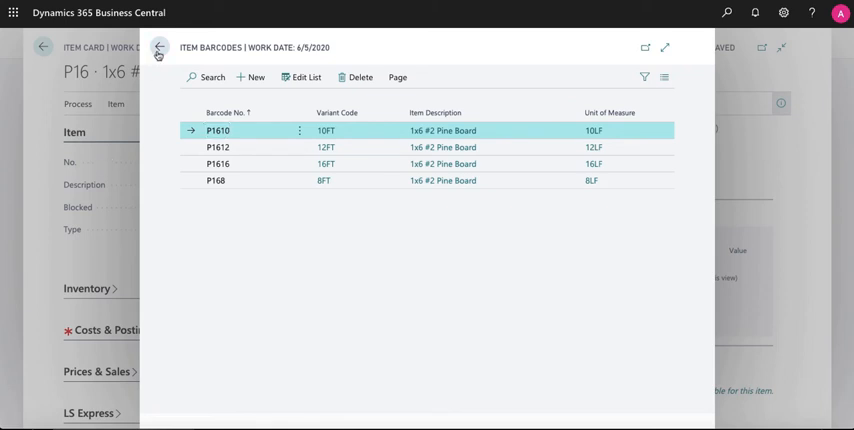
{"action": "left_click", "coordinate": [160, 48]}
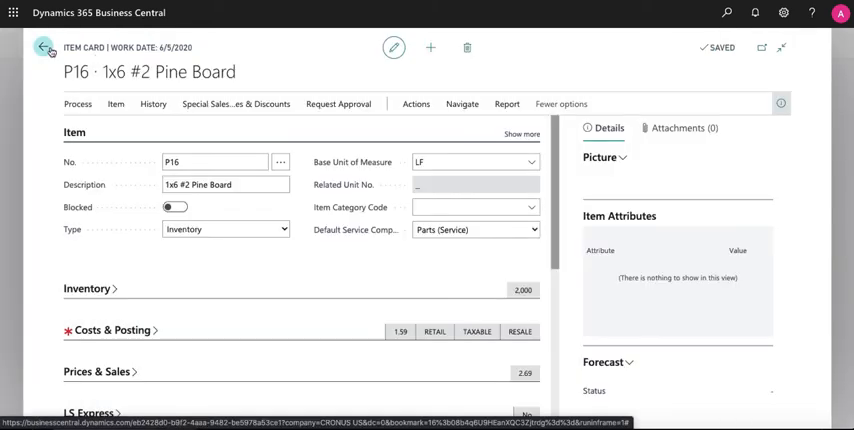
Leave the pine board card and show item 1229 Stainless Steel Chain's units: FT, PALLET 1,000, ROLL 250
{"action": "left_click", "coordinate": [40, 48]}
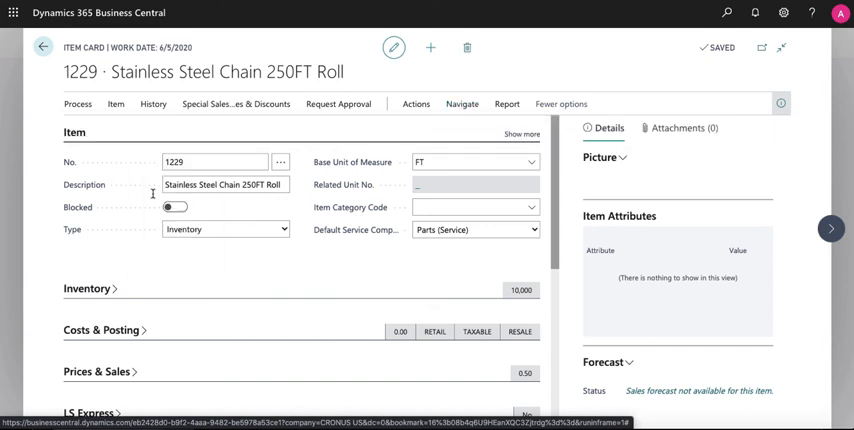
{"action": "left_click", "coordinate": [470, 160]}
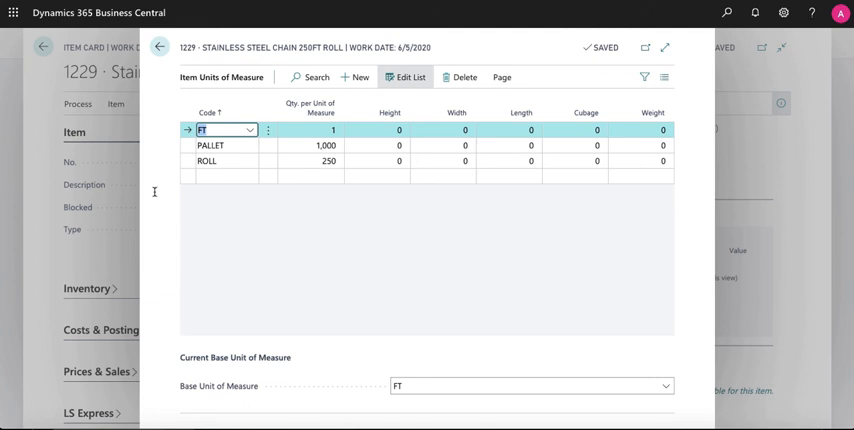
Add P16 8 Feet (p168) and 10 Feet (p1610) boards to Dave's POS sale, balance 51.49, and start entering 12
{"action": "left_click", "coordinate": [42, 48]}
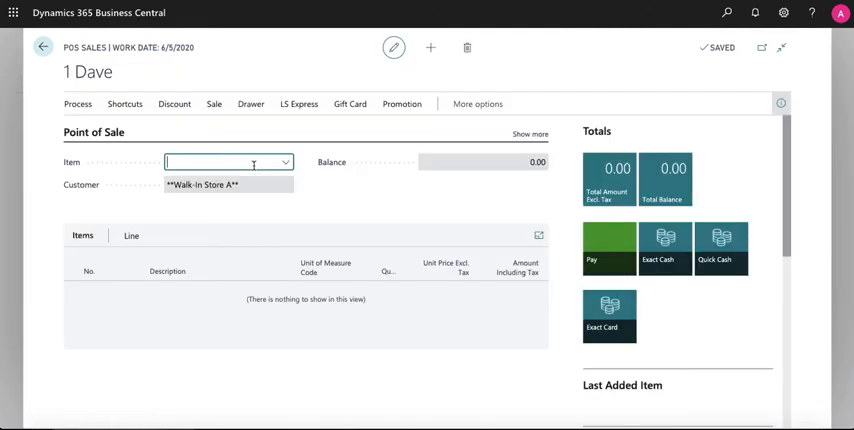
{"action": "type", "text": "p168"}
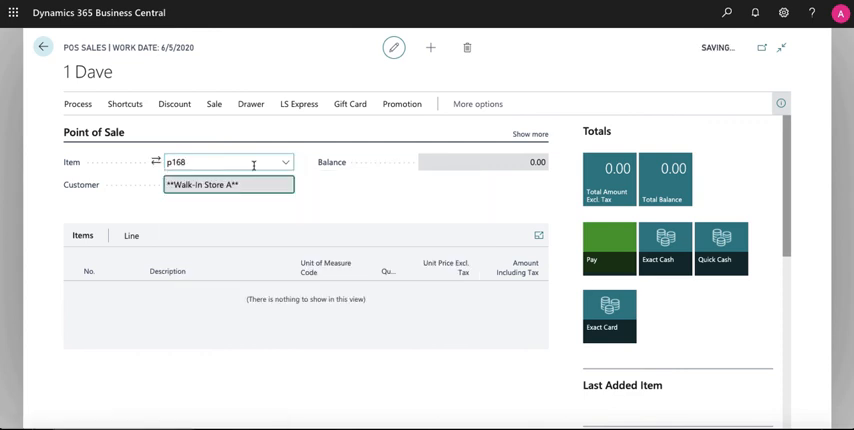
{"action": "key", "text": "Return"}
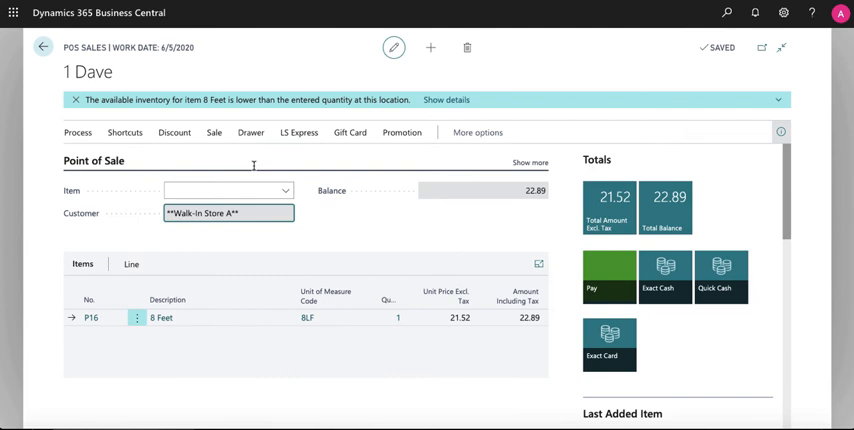
{"action": "left_click", "coordinate": [224, 190]}
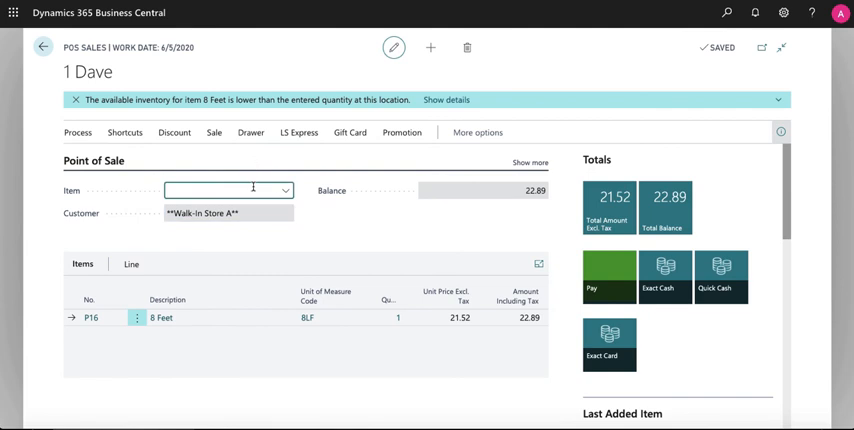
{"action": "type", "text": "p1"}
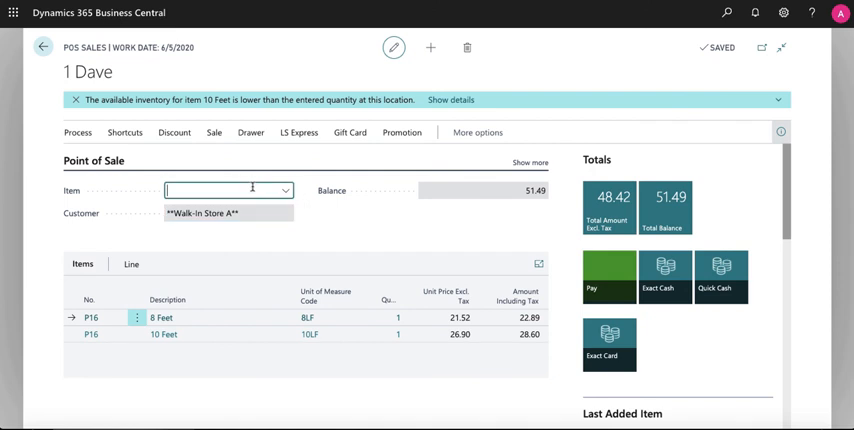
{"action": "type", "text": "12"}
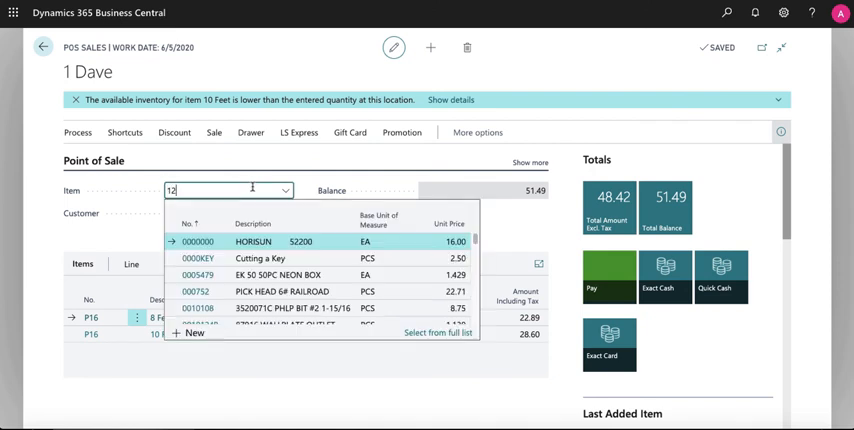